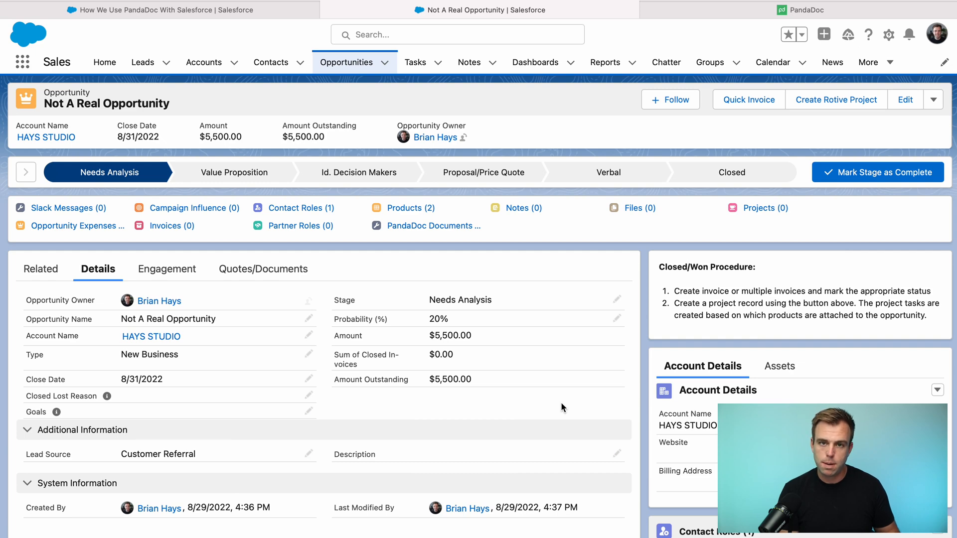
# Start a new PandaDoc document from the opportunity's Quotes/Documents area.
pyautogui.scroll(-3)
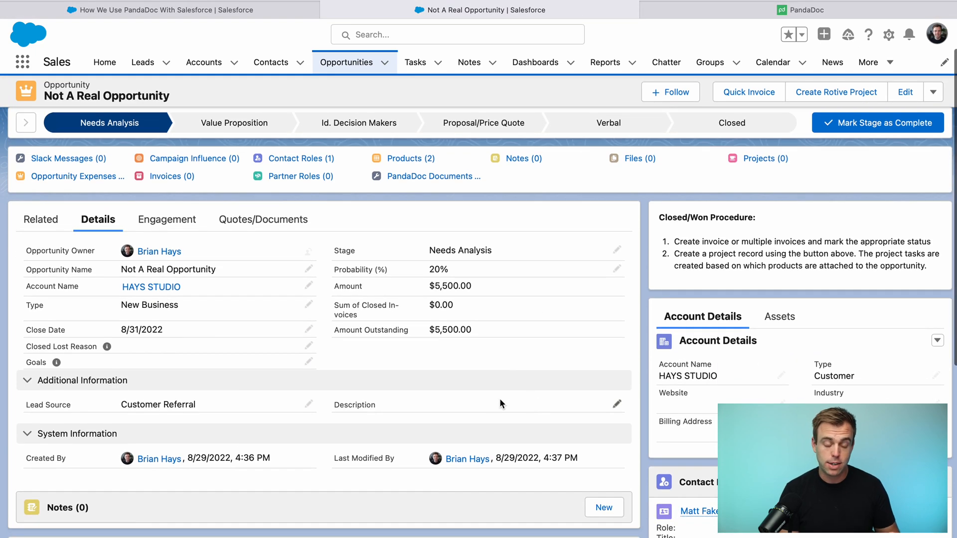
pyautogui.scroll(-3)
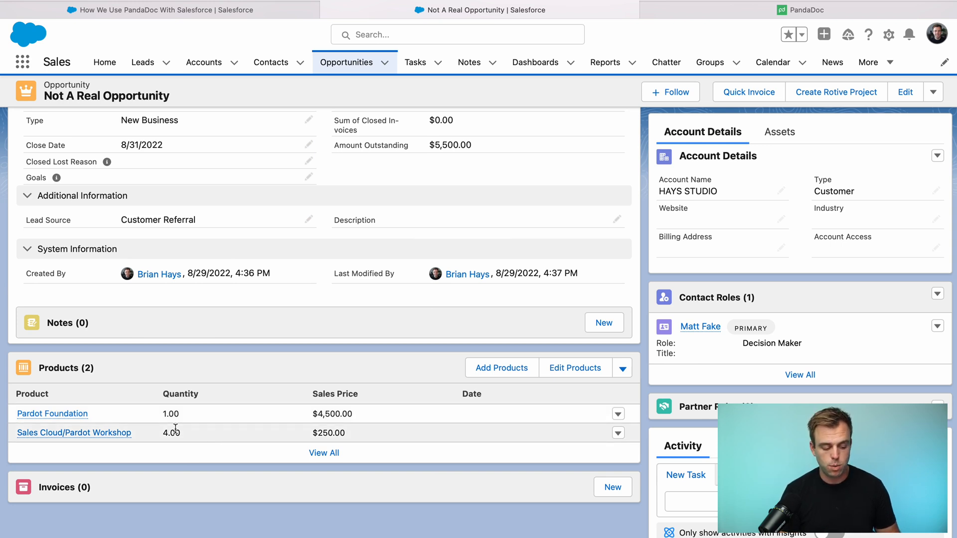
pyautogui.moveTo(265, 439)
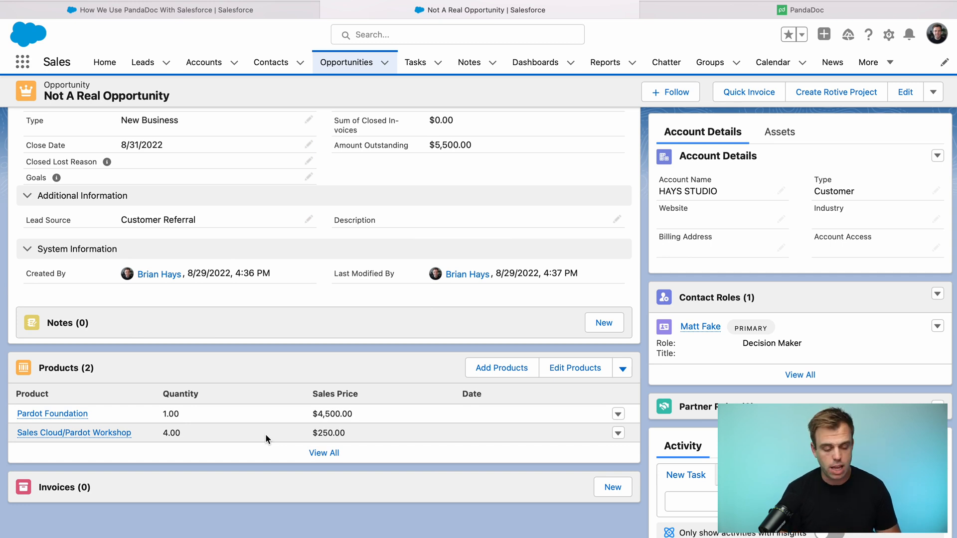
pyautogui.moveTo(824, 355)
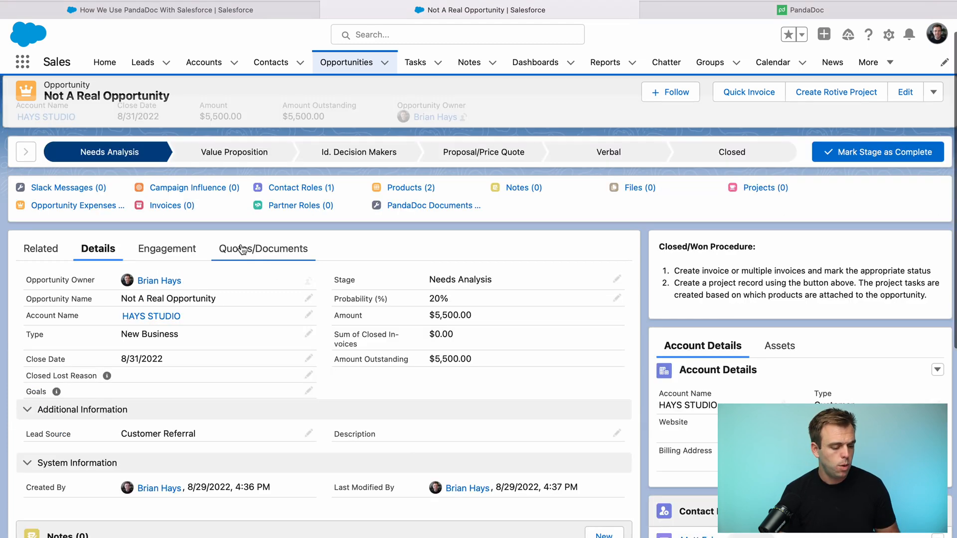
pyautogui.moveTo(262, 248)
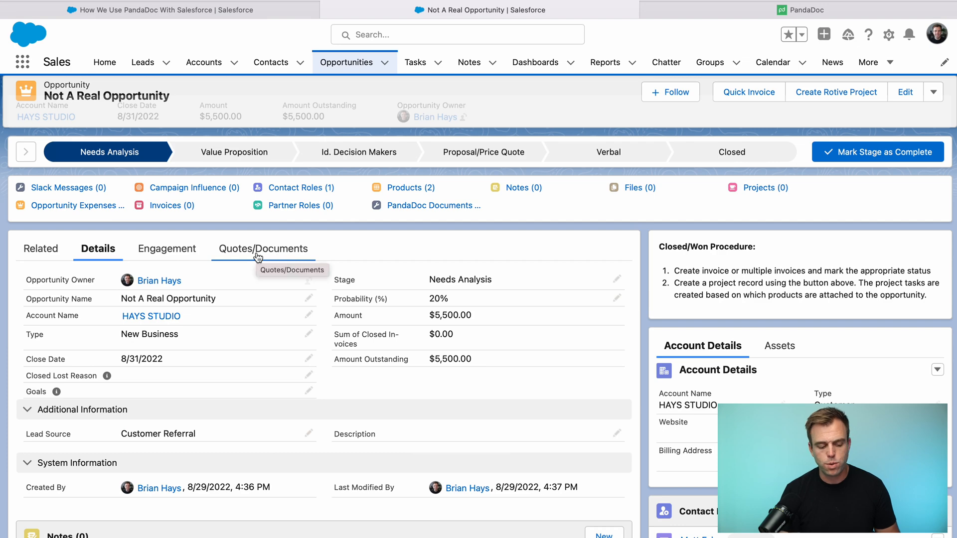
pyautogui.click(263, 249)
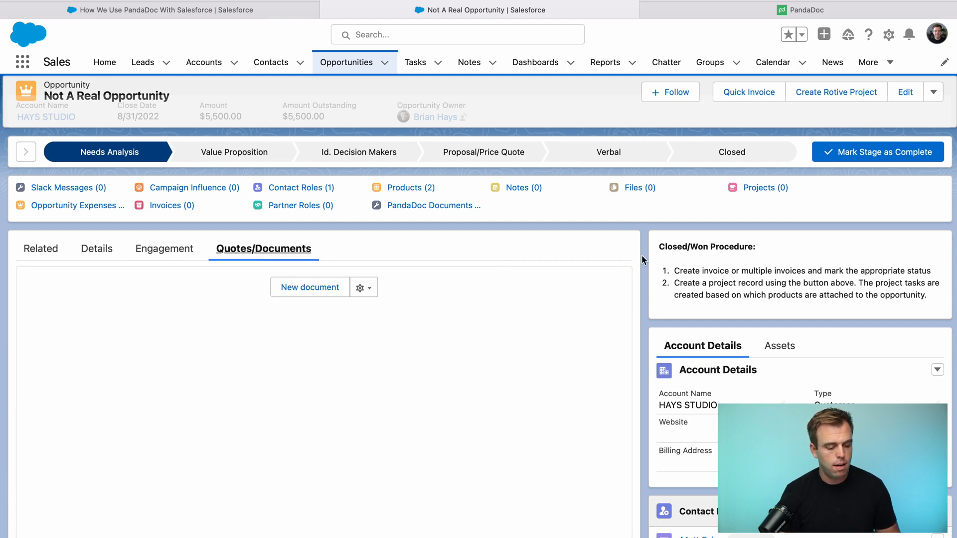
pyautogui.scroll(-3)
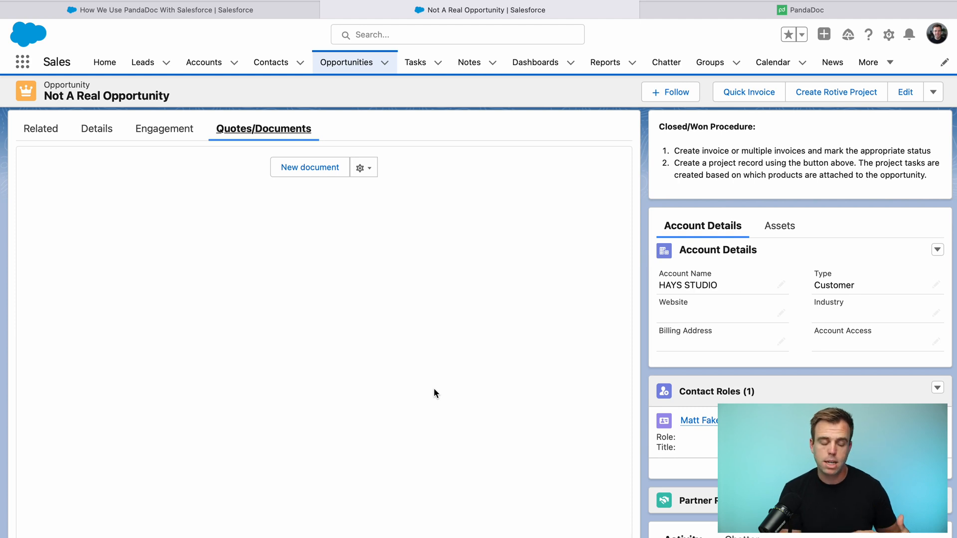
pyautogui.click(309, 167)
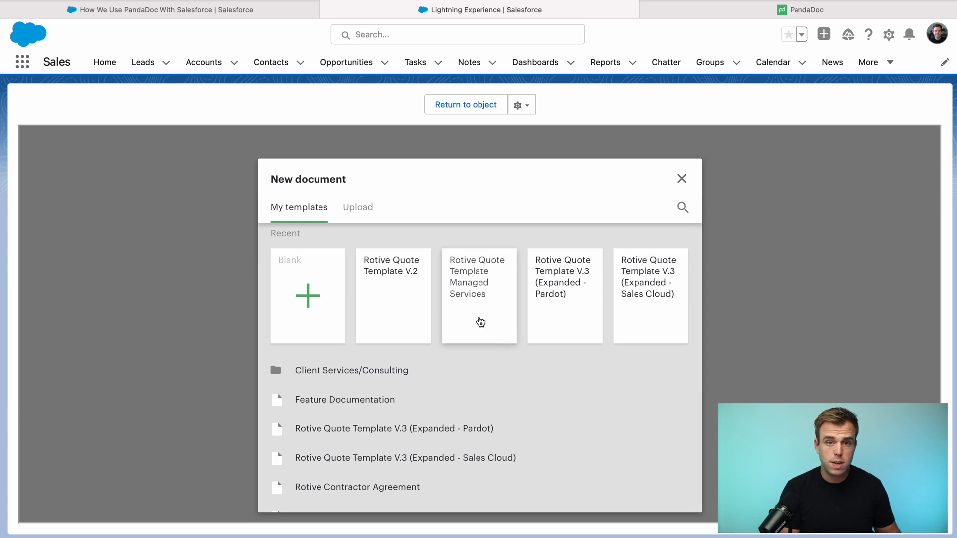
pyautogui.moveTo(584, 323)
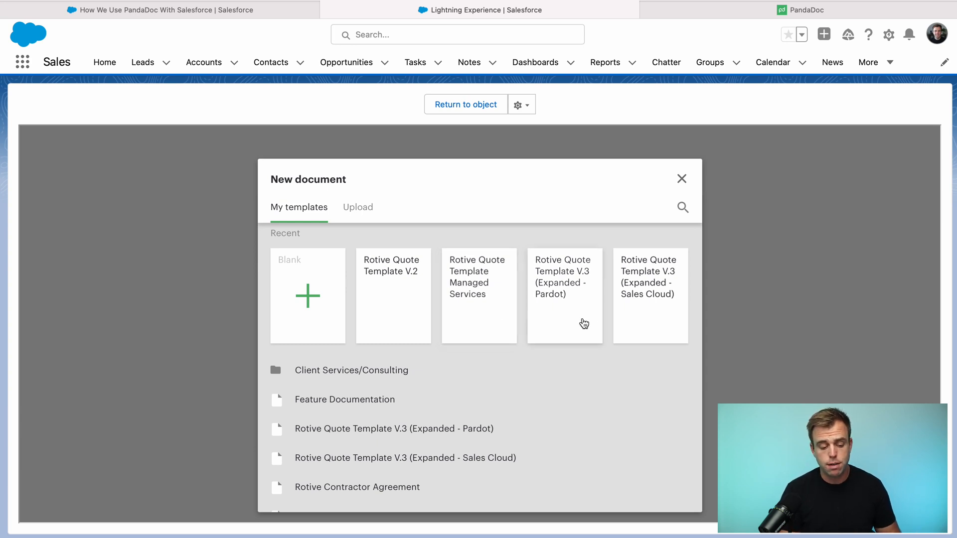
pyautogui.moveTo(634, 316)
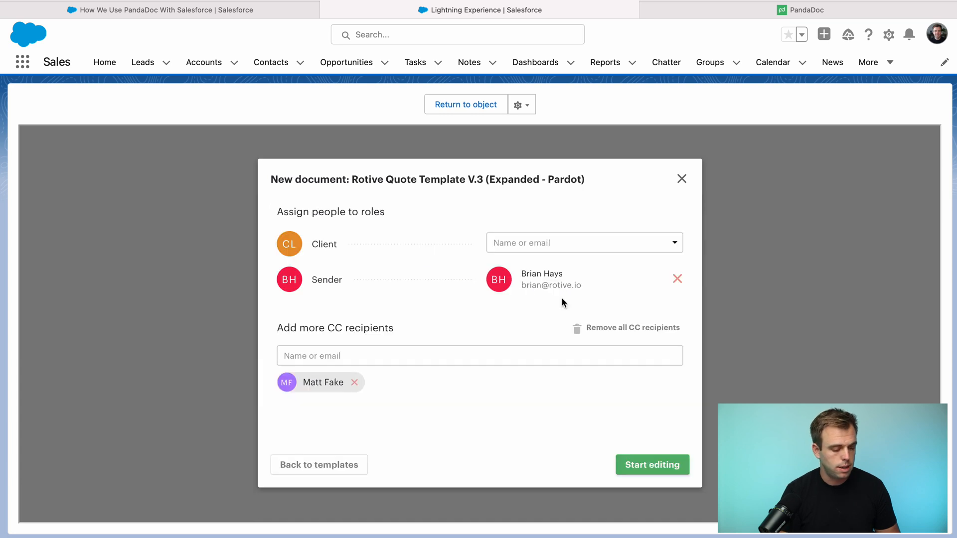
pyautogui.moveTo(554, 340)
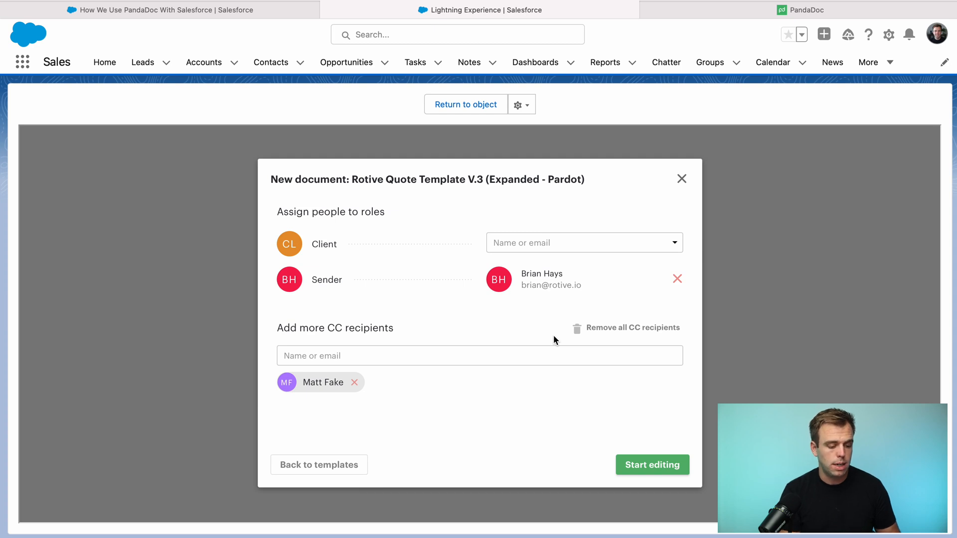
pyautogui.moveTo(338, 394)
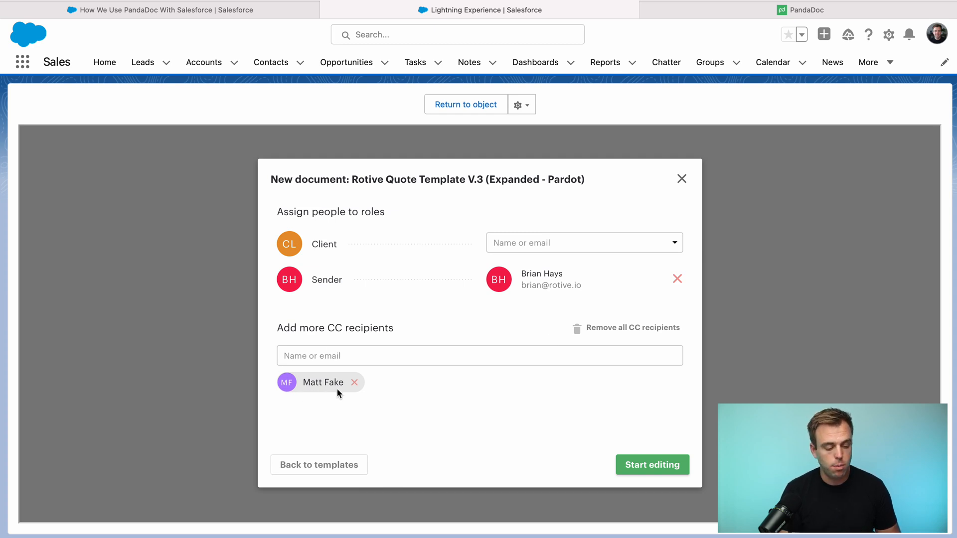
# Assign Matt Fake as Client, remove him from CC, and start editing the quote.
pyautogui.doubleClick(324, 244)
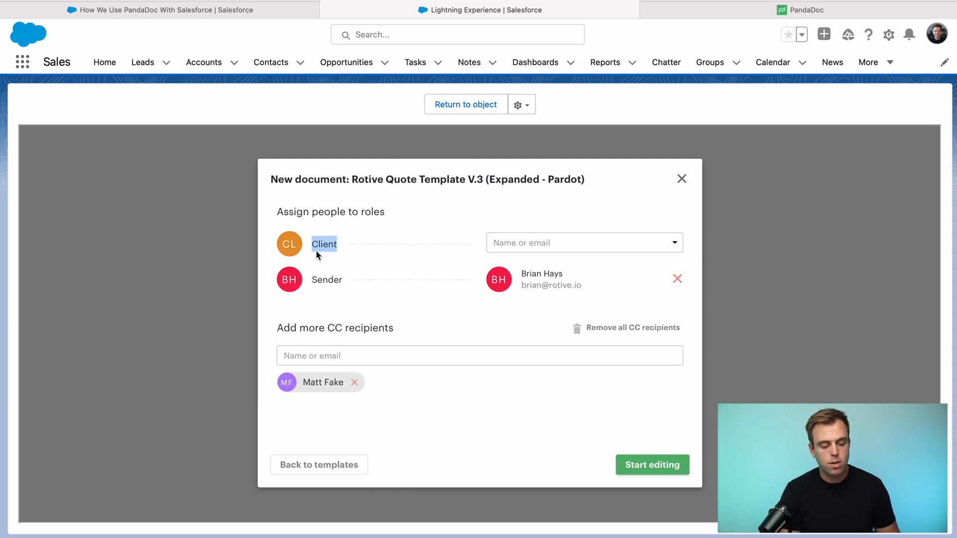
pyautogui.moveTo(314, 271)
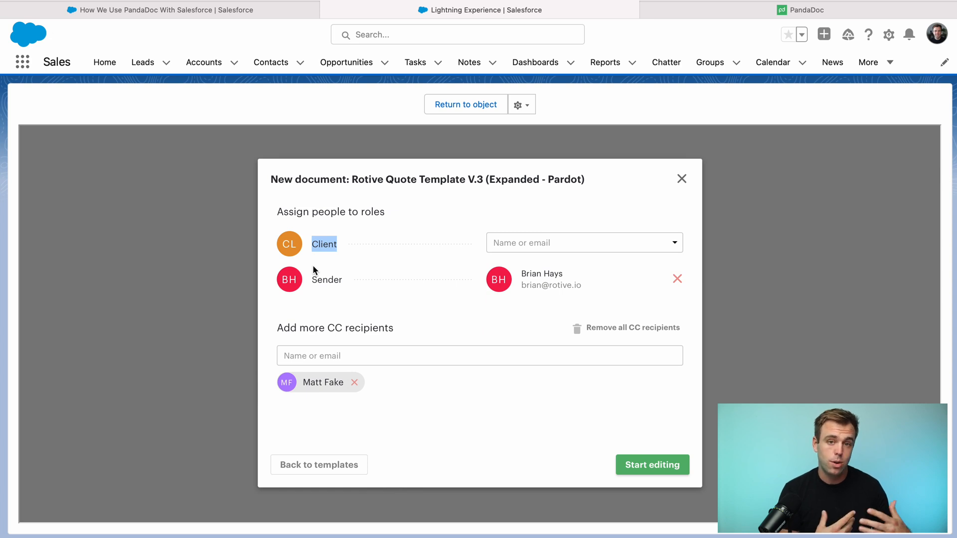
pyautogui.click(583, 242)
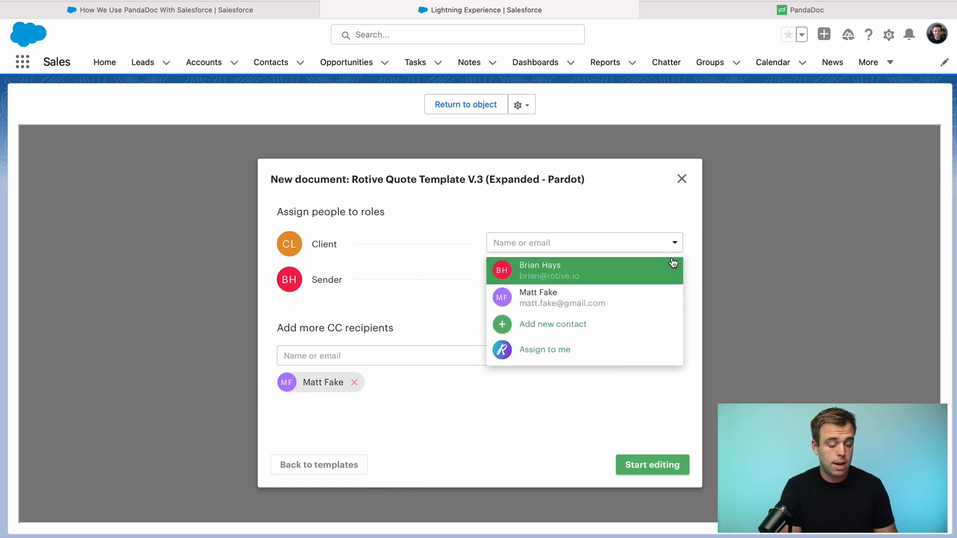
pyautogui.click(583, 270)
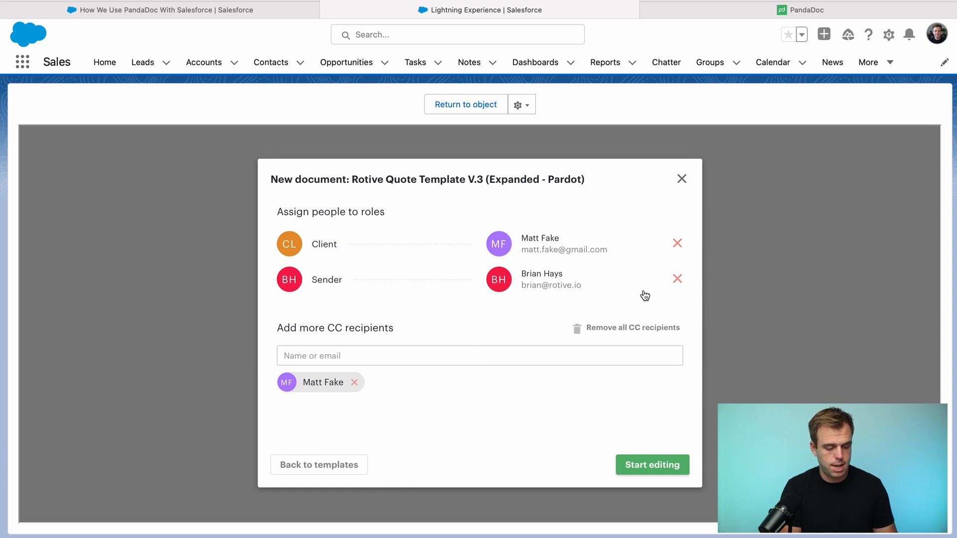
pyautogui.click(633, 328)
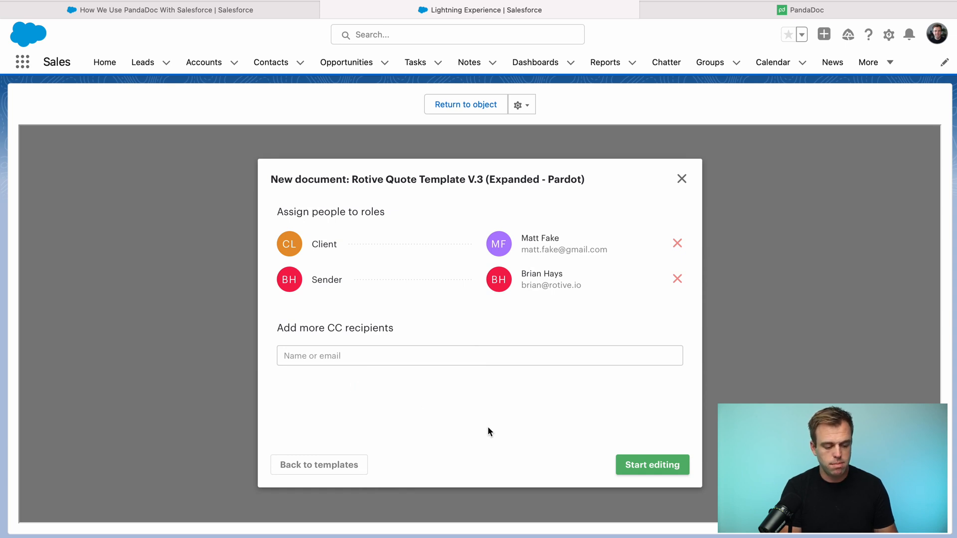
pyautogui.moveTo(498, 421)
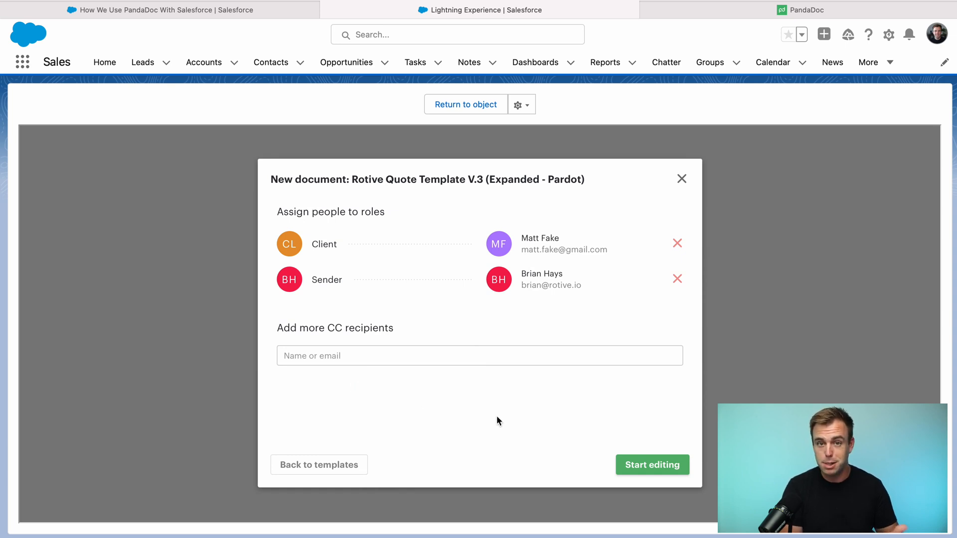
pyautogui.moveTo(537, 409)
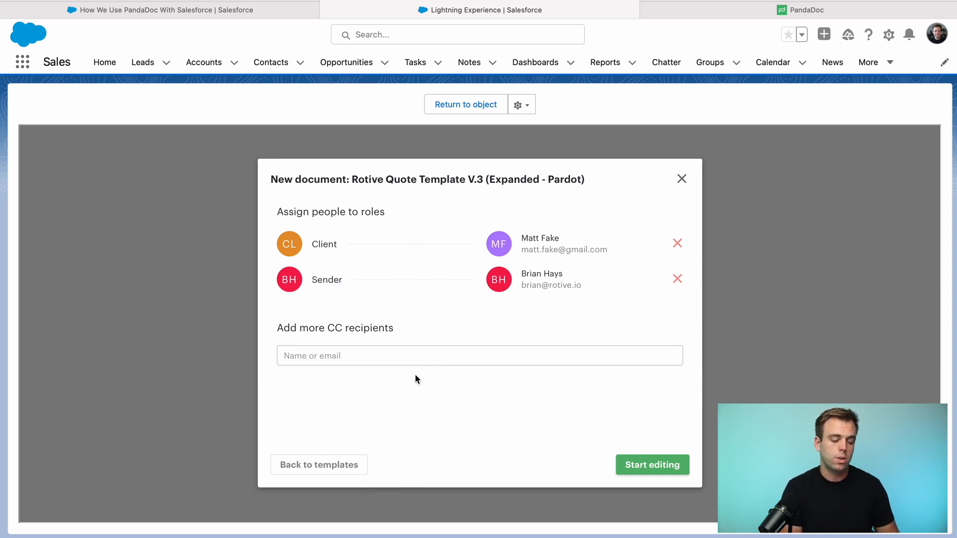
pyautogui.moveTo(584, 458)
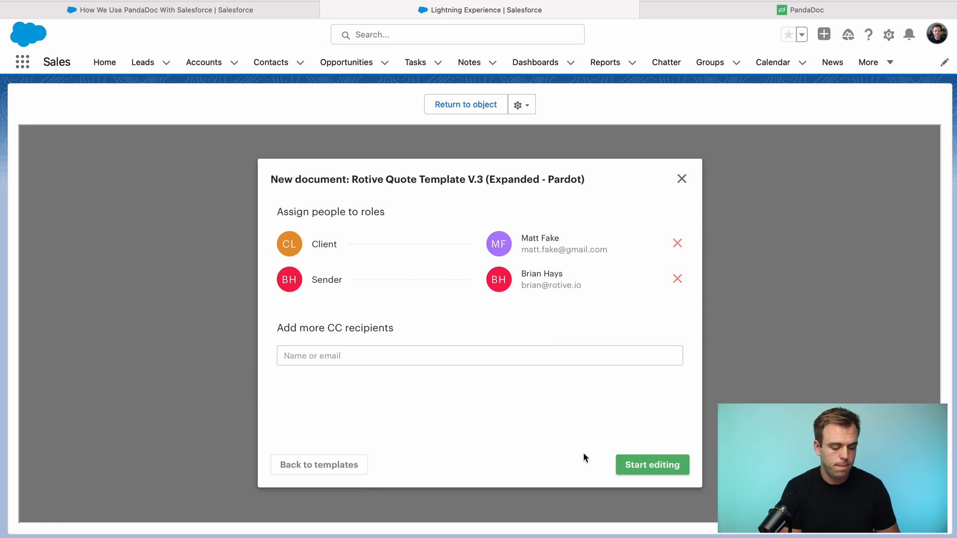
pyautogui.click(652, 464)
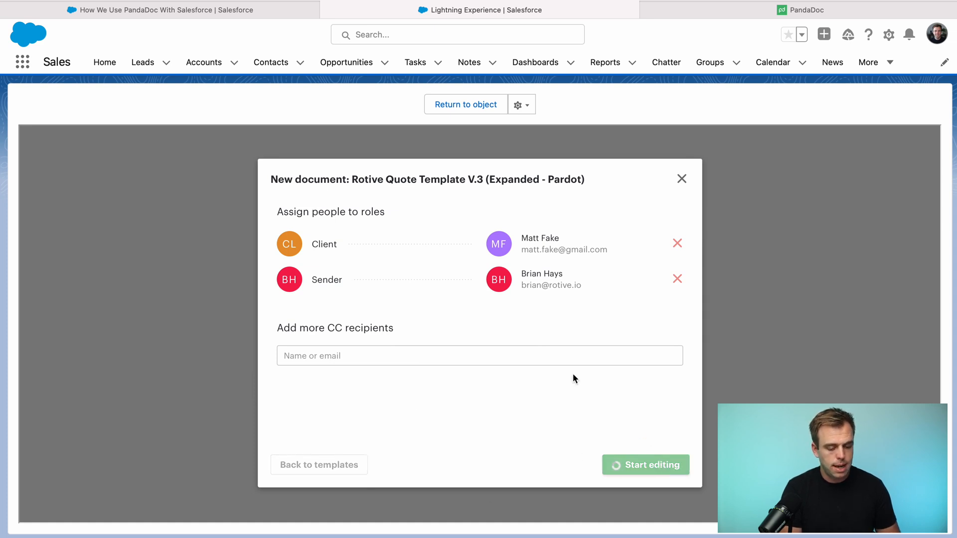
pyautogui.click(645, 464)
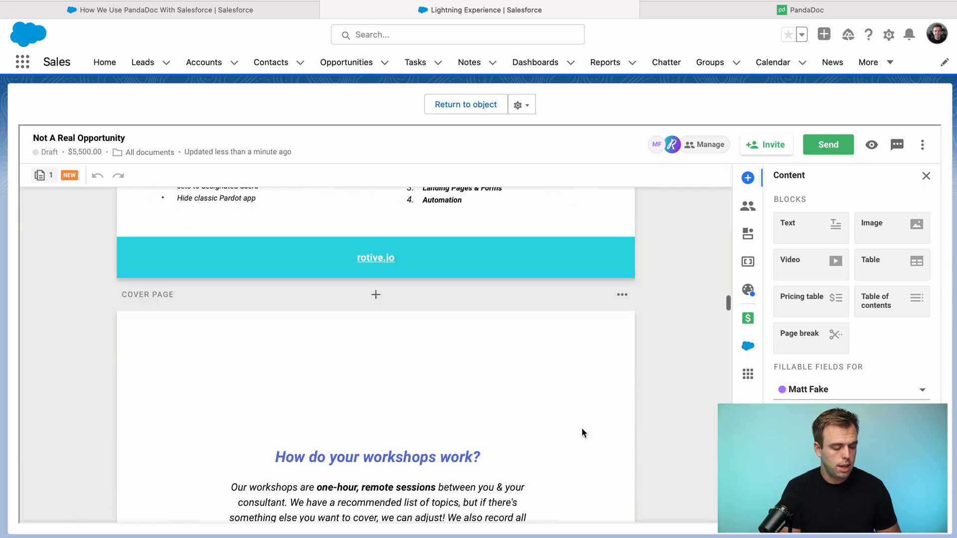
pyautogui.scroll(-3)
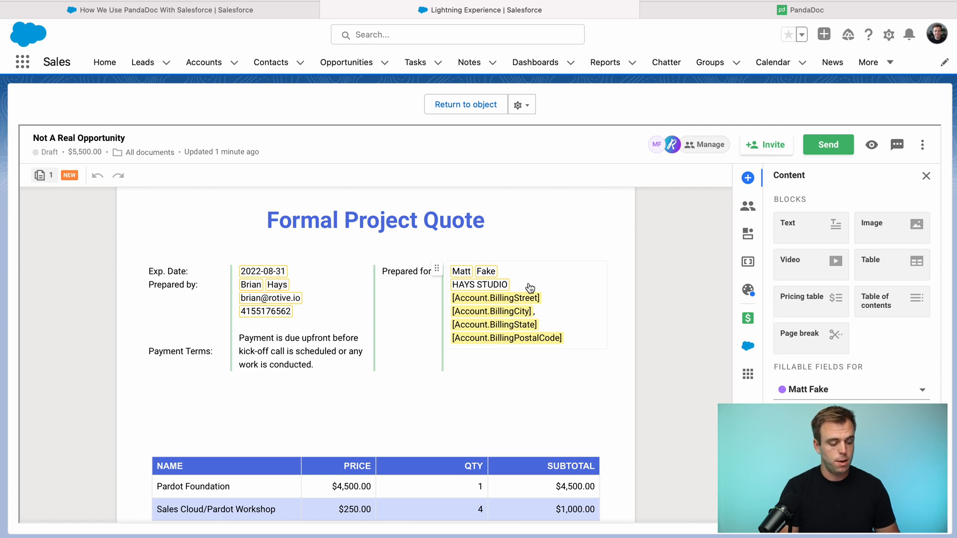
pyautogui.moveTo(530, 290)
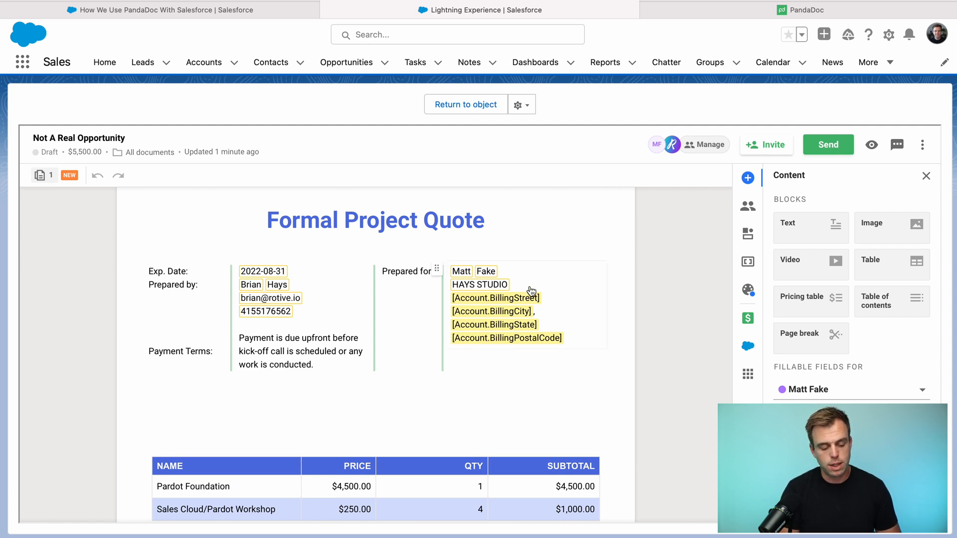
pyautogui.moveTo(480, 317)
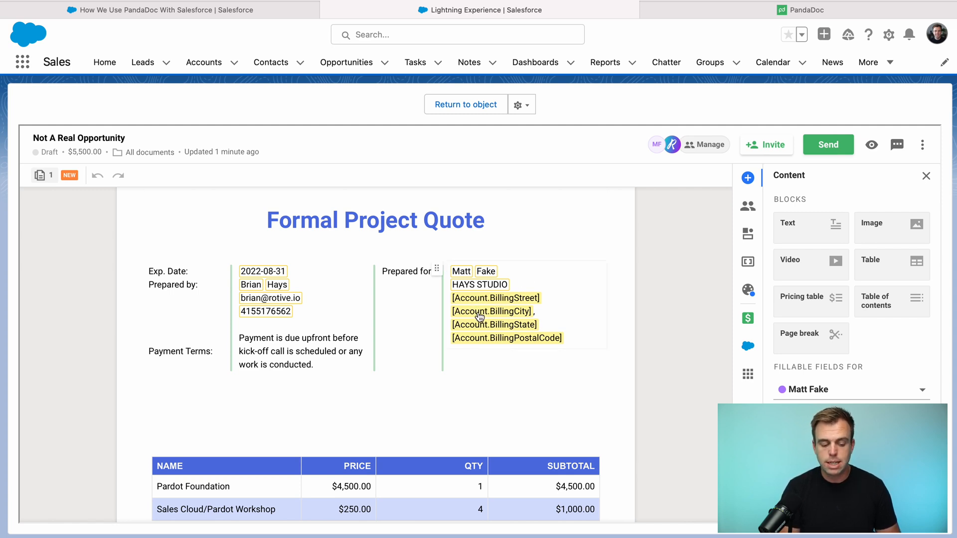
pyautogui.moveTo(480, 344)
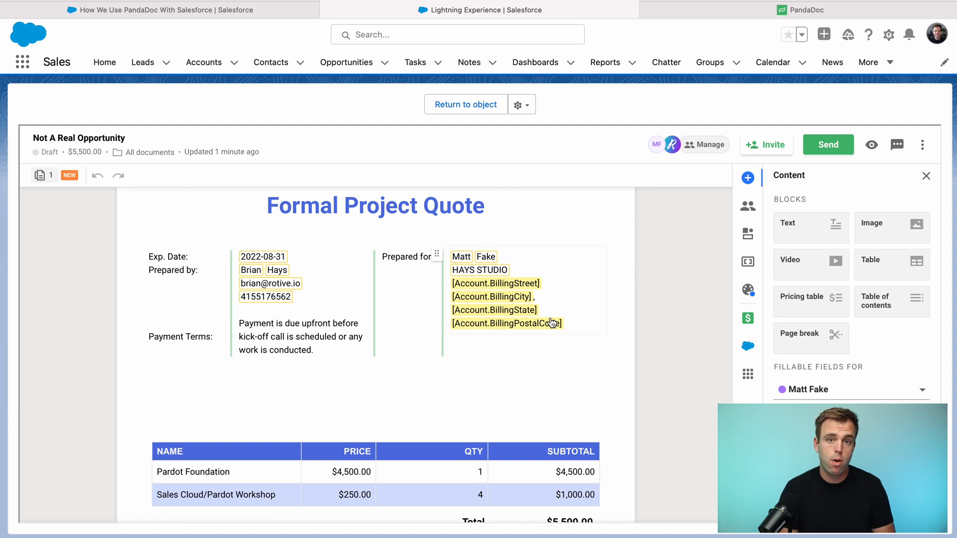
pyautogui.moveTo(539, 296)
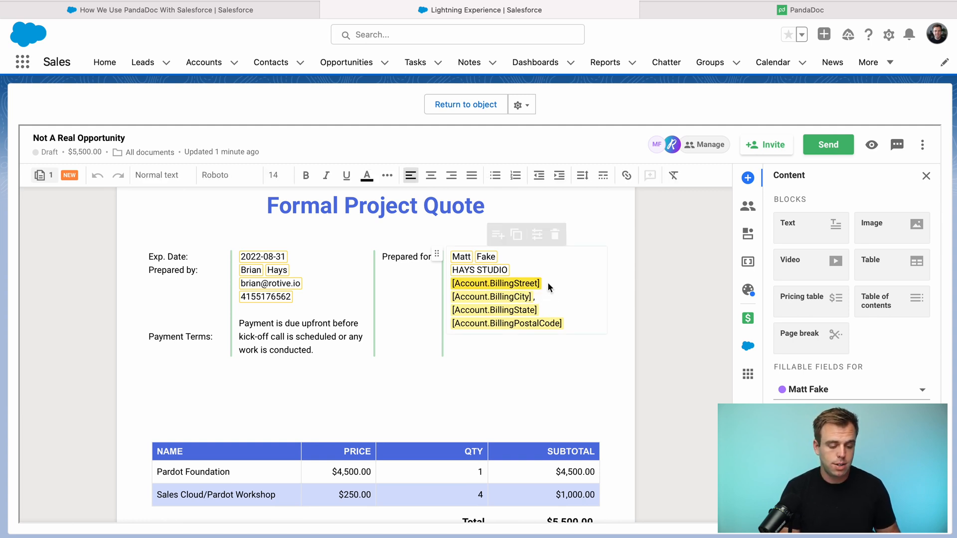
pyautogui.click(496, 283)
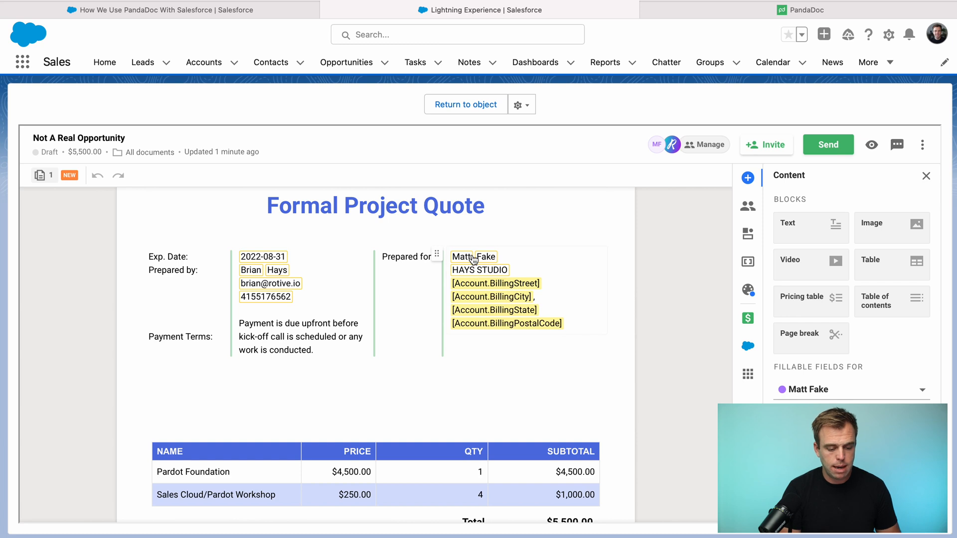
pyautogui.scroll(-3)
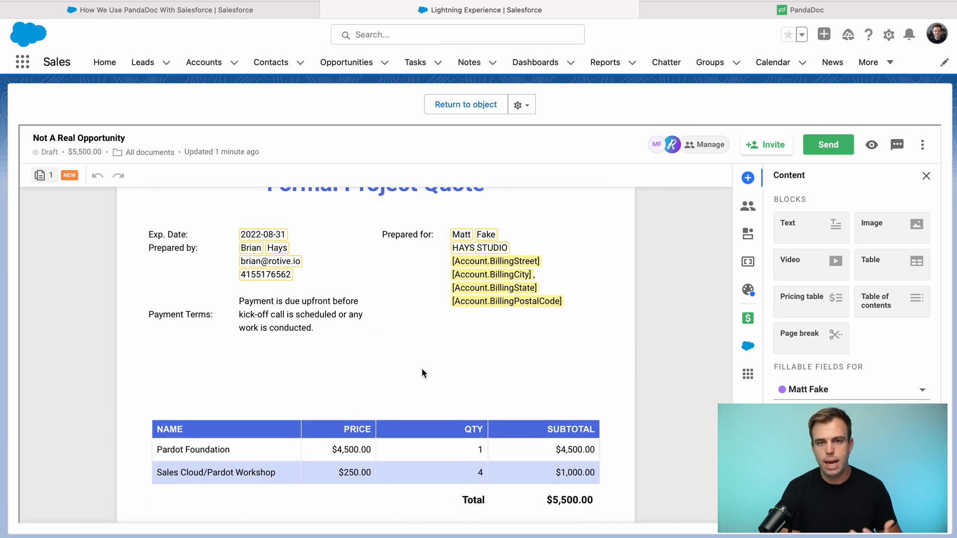
pyautogui.scroll(-3)
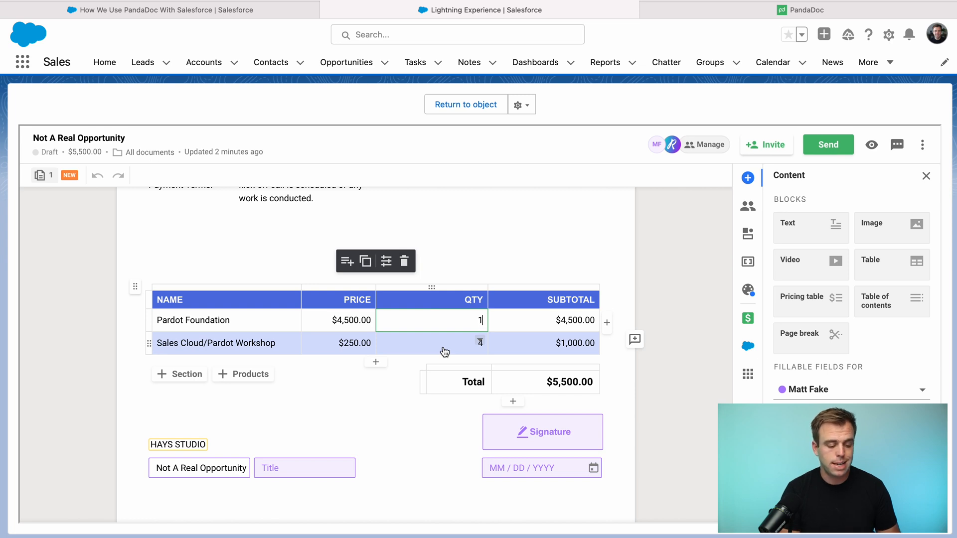
pyautogui.scroll(-3)
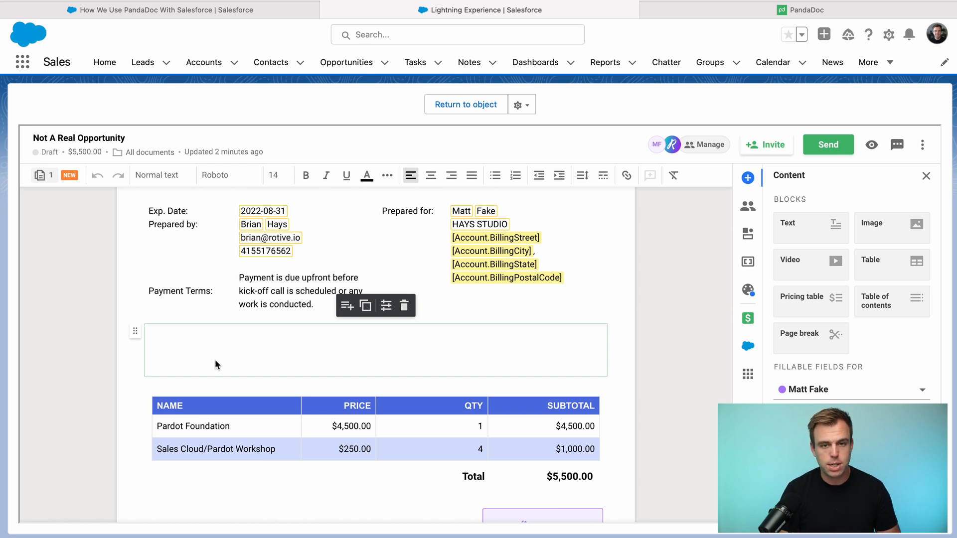
pyautogui.moveTo(266, 341)
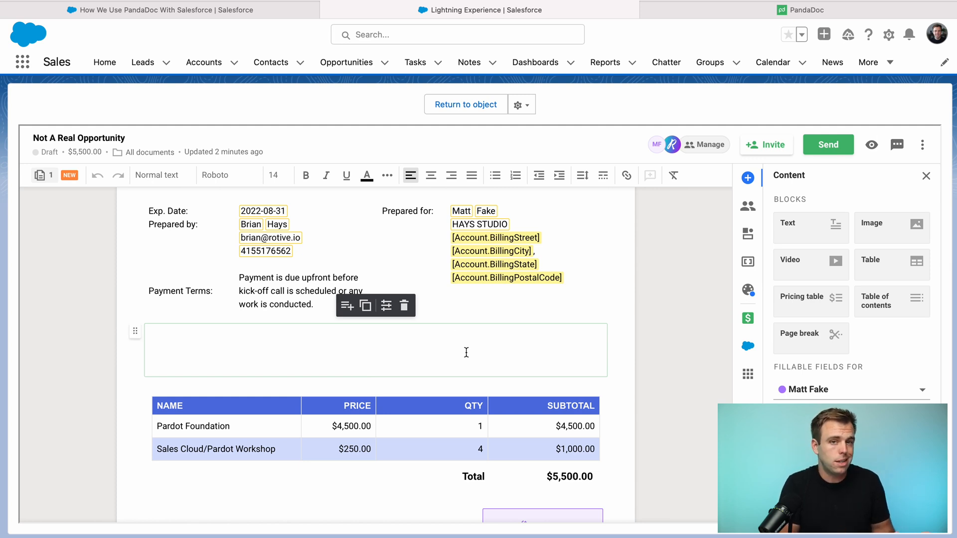
pyautogui.scroll(-3)
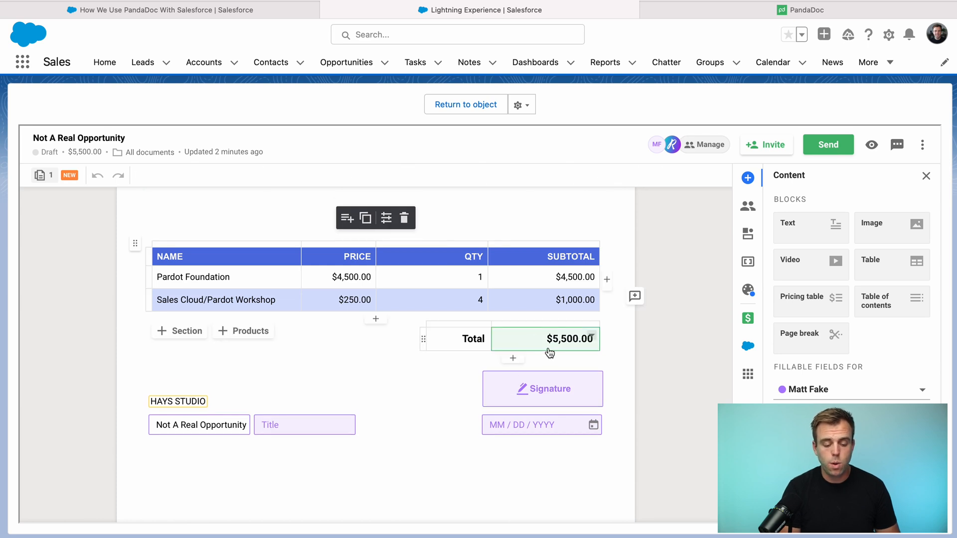
pyautogui.moveTo(637, 340)
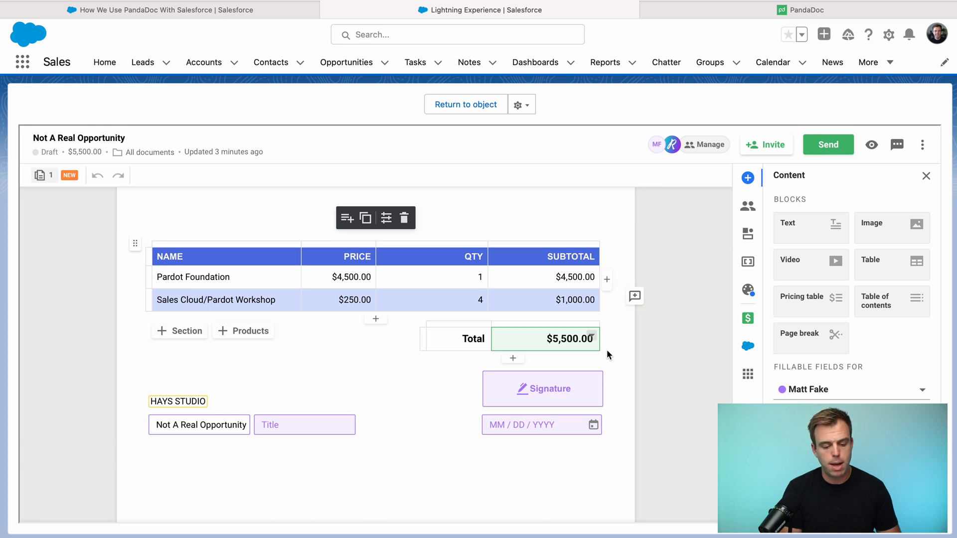
# Request payment for the $5,500.00 document total, then view the linked Salesforce opportunity.
pyautogui.click(747, 318)
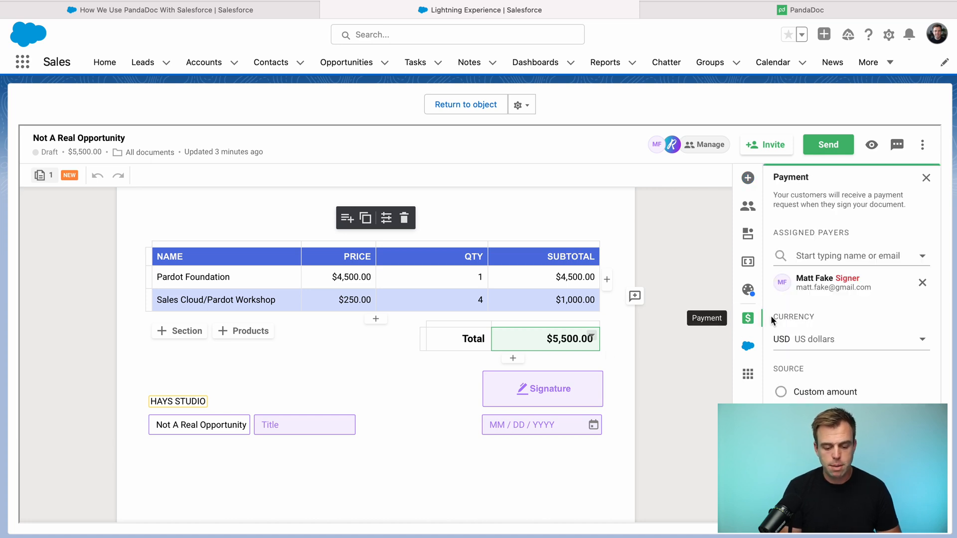
pyautogui.moveTo(877, 259)
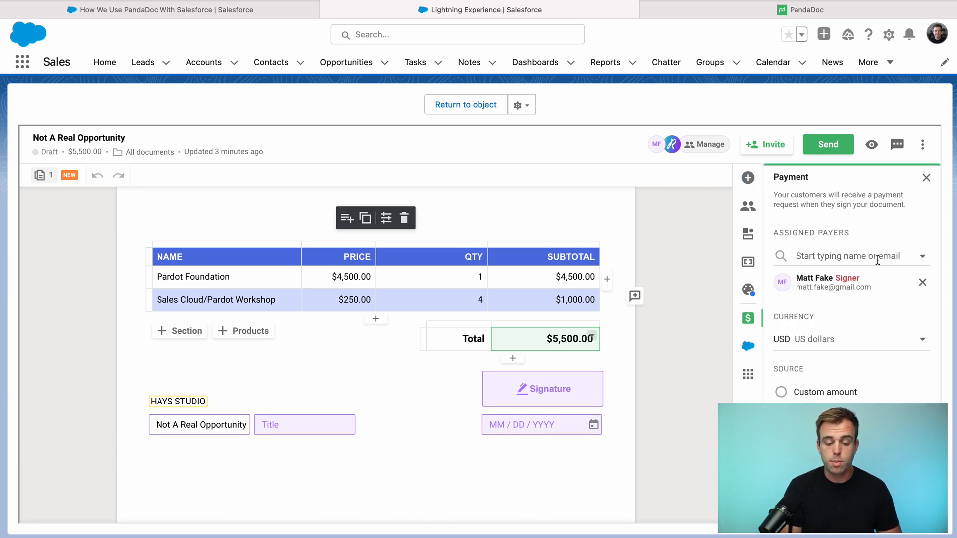
pyautogui.moveTo(816, 368)
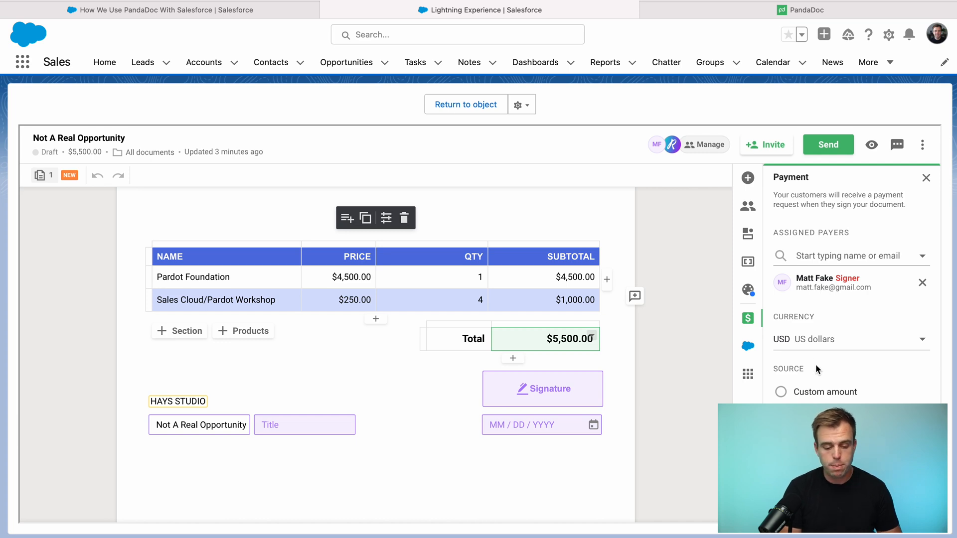
pyautogui.click(781, 292)
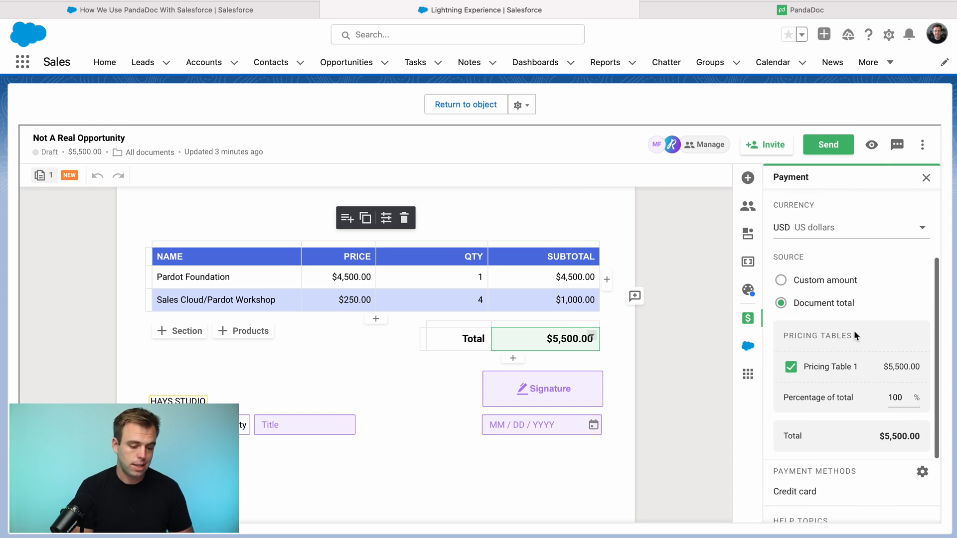
pyautogui.click(747, 346)
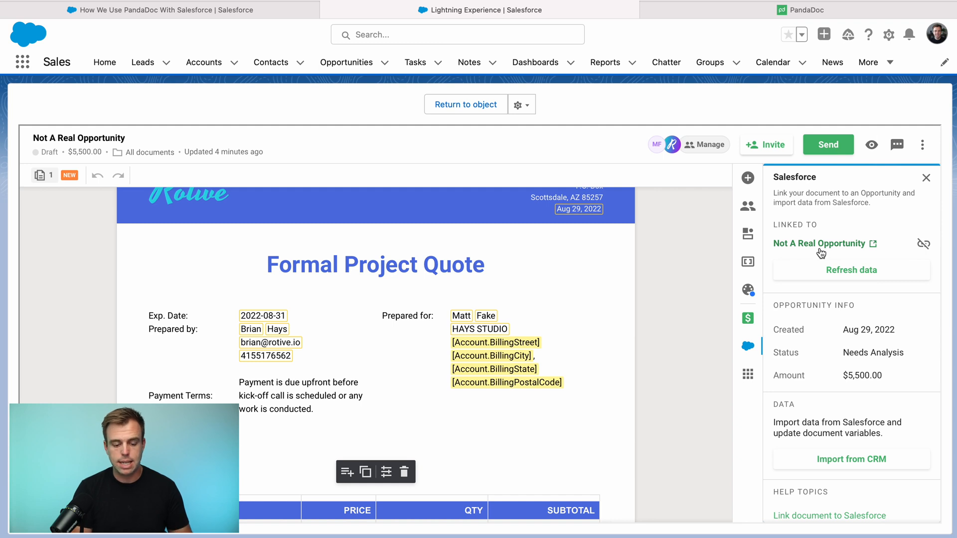
# Show the quote's send options: email, link or in person.
pyautogui.scroll(-3)
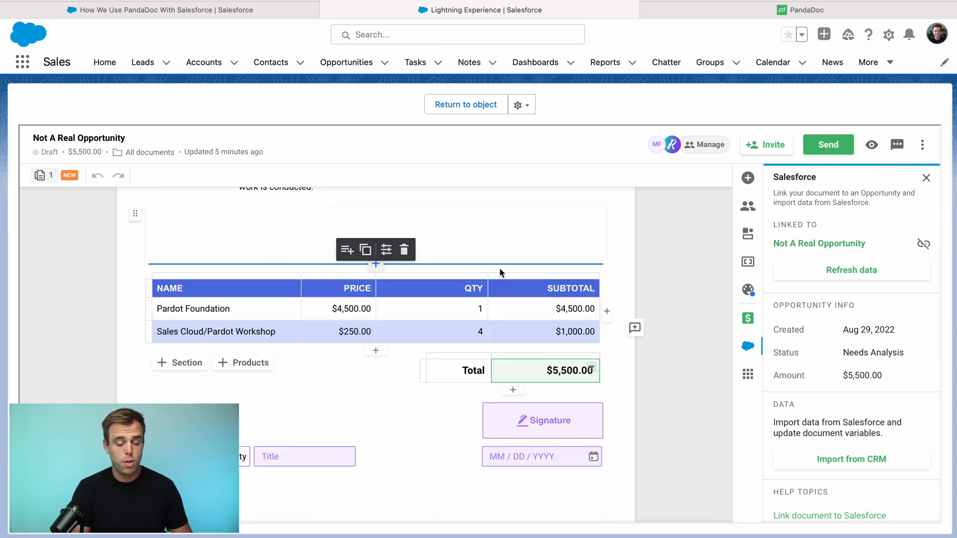
pyautogui.click(827, 144)
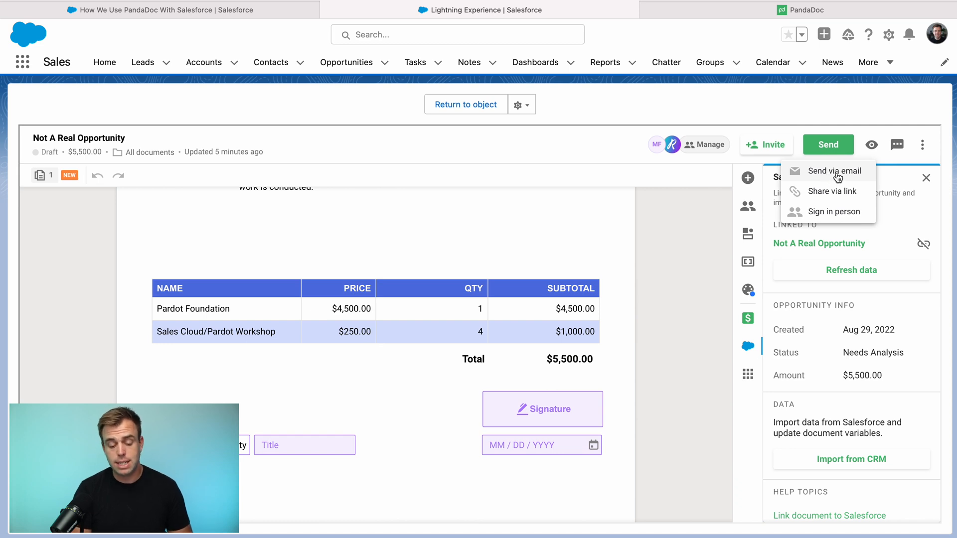
pyautogui.moveTo(844, 196)
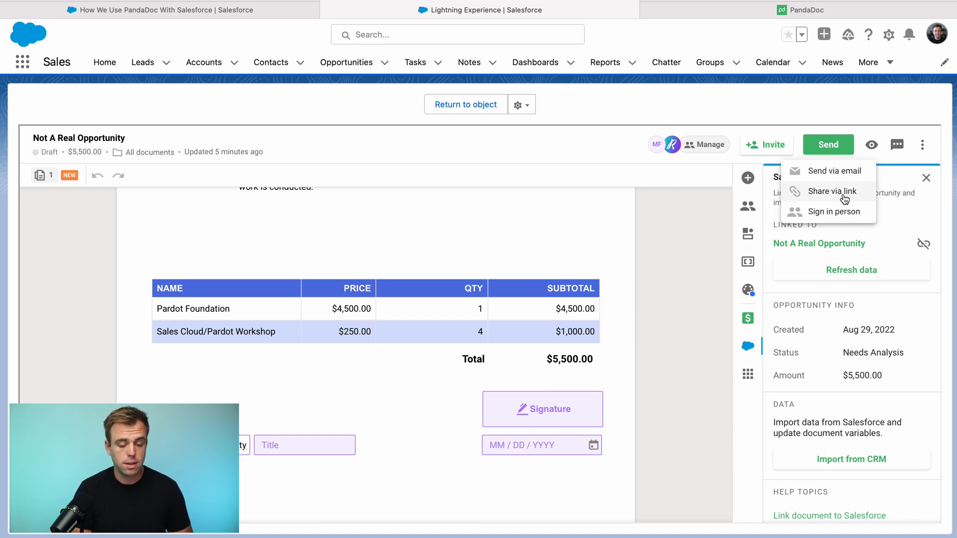